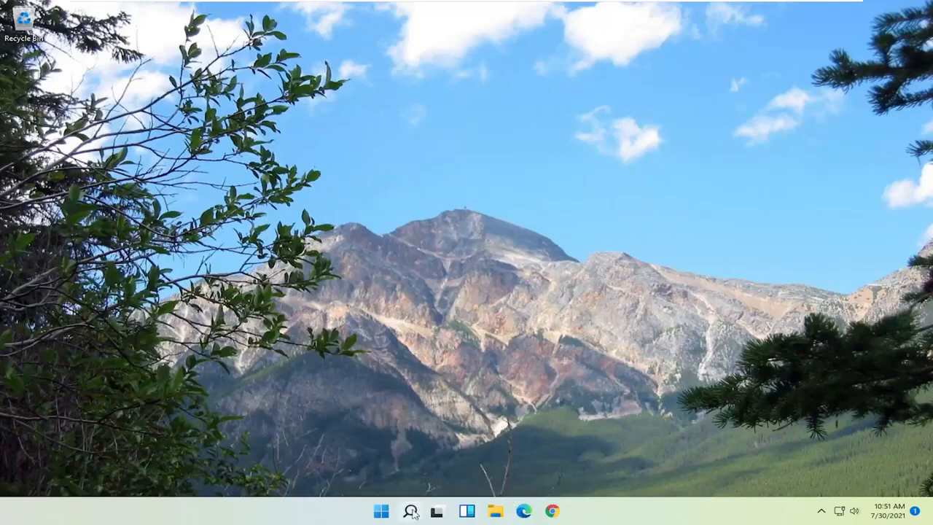
Step: Search for "settings" from the taskbar search panel
left_click(410, 510)
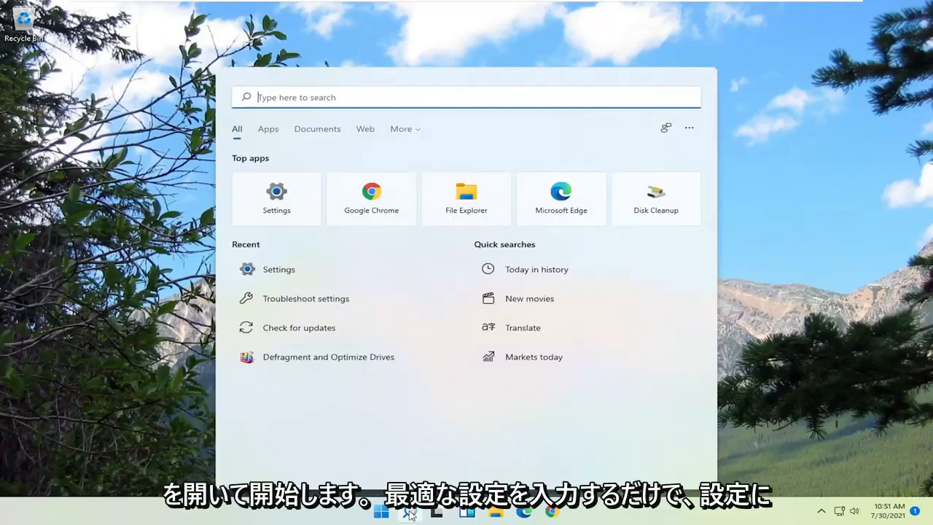
type("settings")
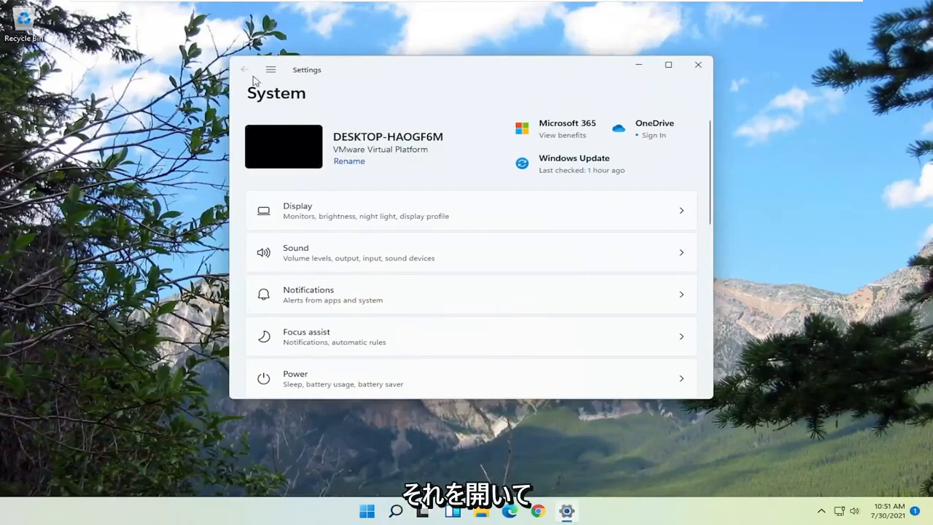
mouse_move(270, 69)
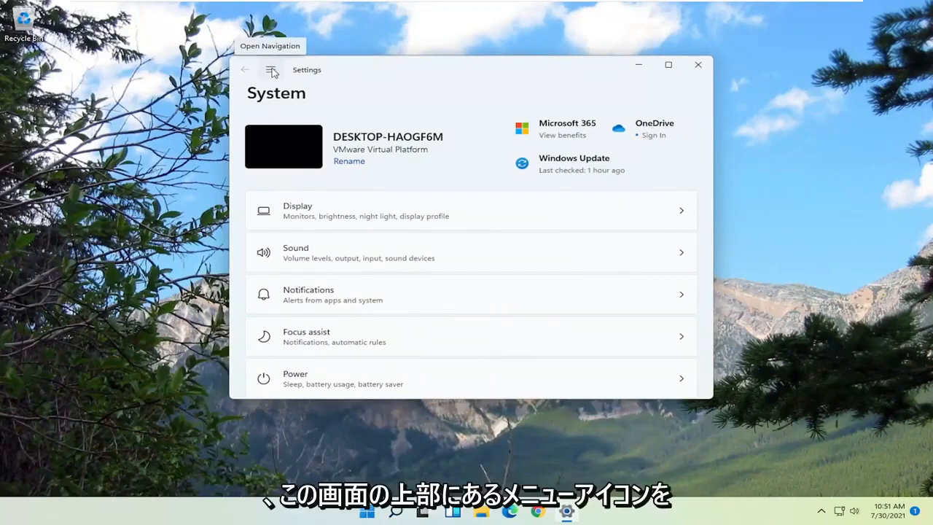
Step: Go to Network & internet and open Advanced network settings
left_click(270, 70)
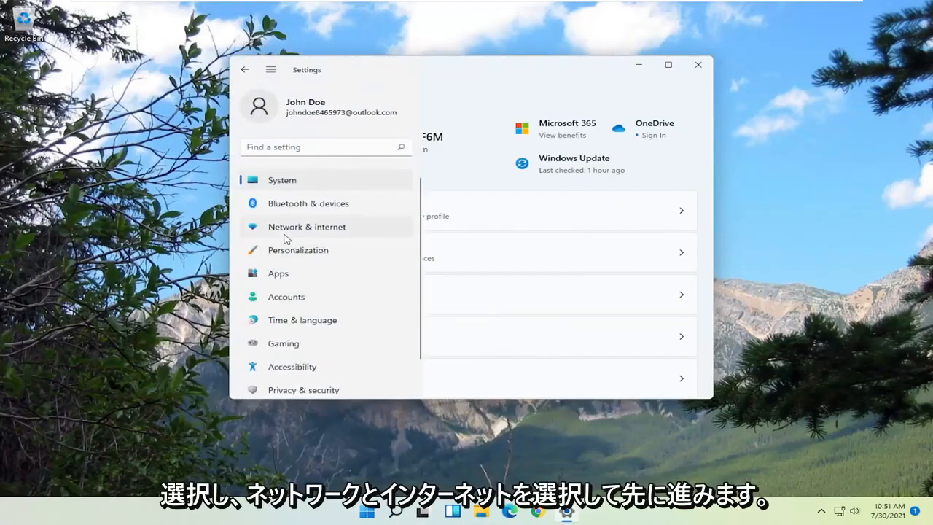
left_click(307, 226)
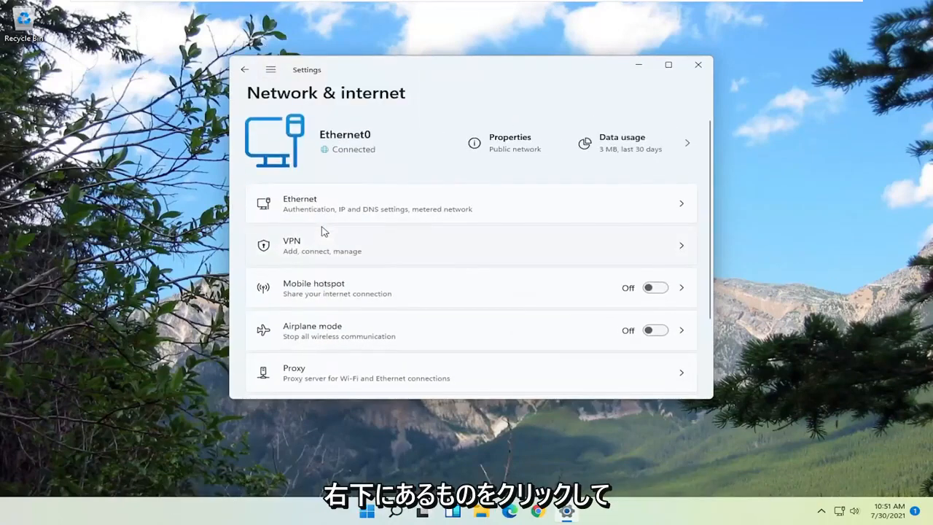
scroll("down", 3)
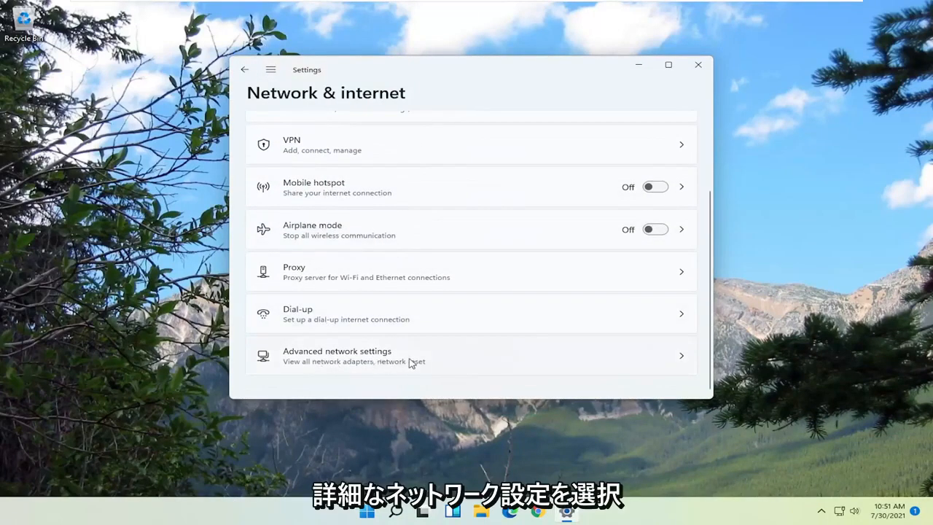
left_click(470, 356)
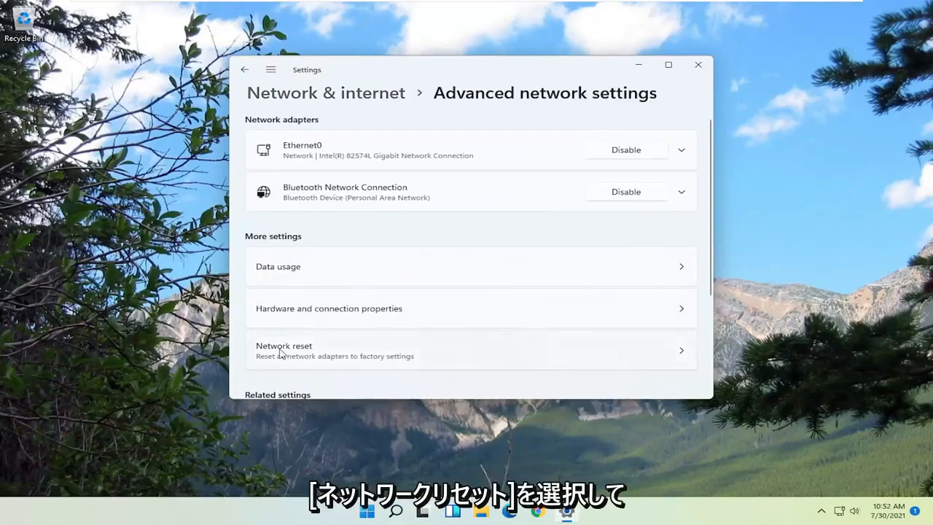
mouse_move(410, 357)
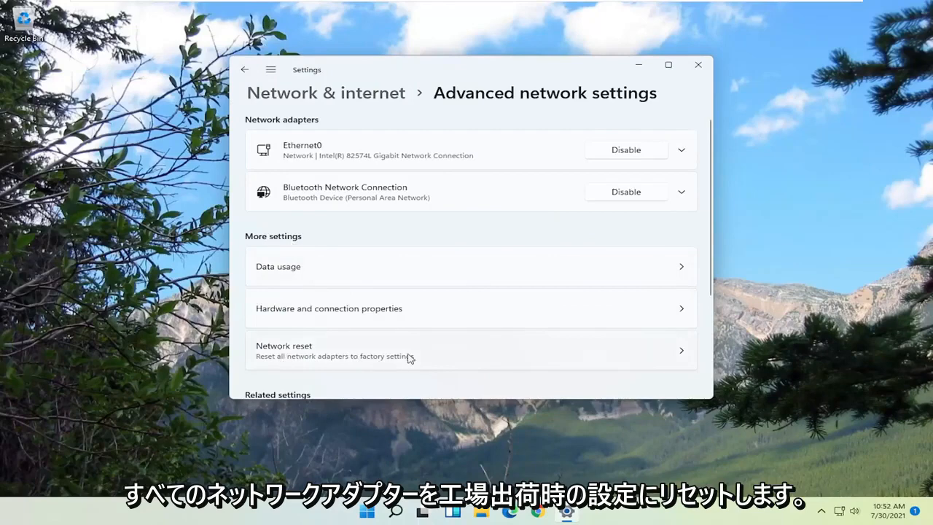
Step: Open Network reset under More settings
left_click(470, 350)
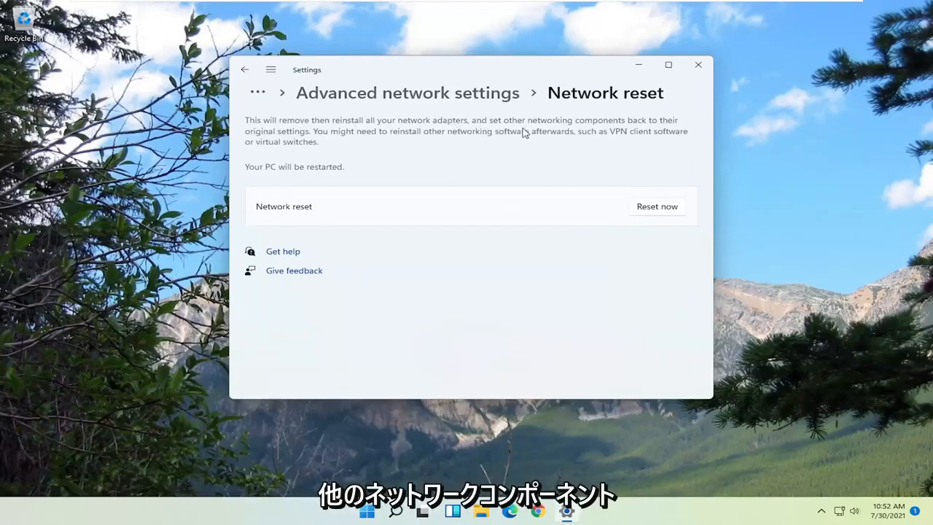
mouse_move(291, 140)
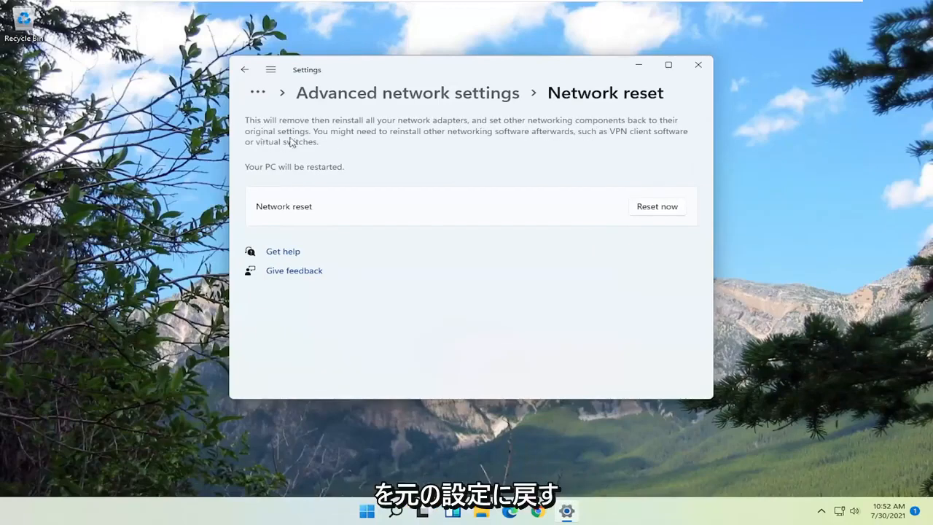
mouse_move(470, 139)
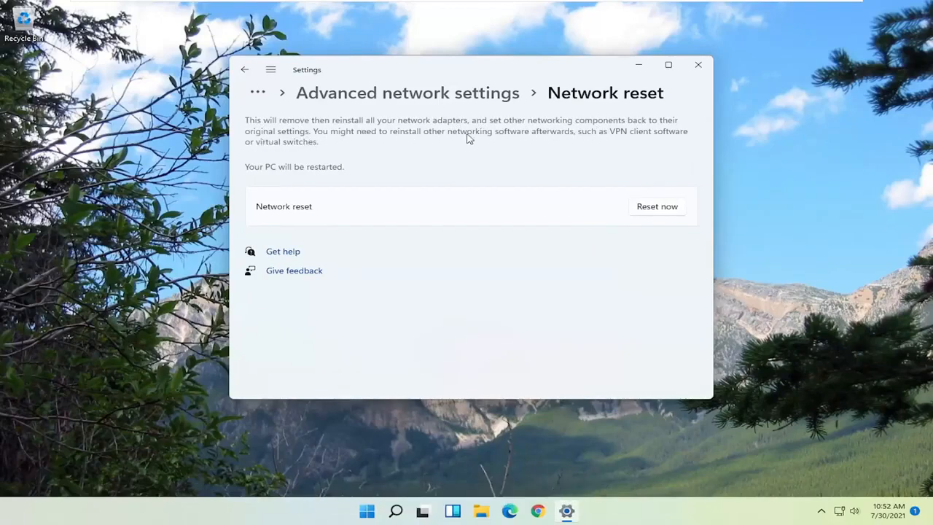
mouse_move(626, 141)
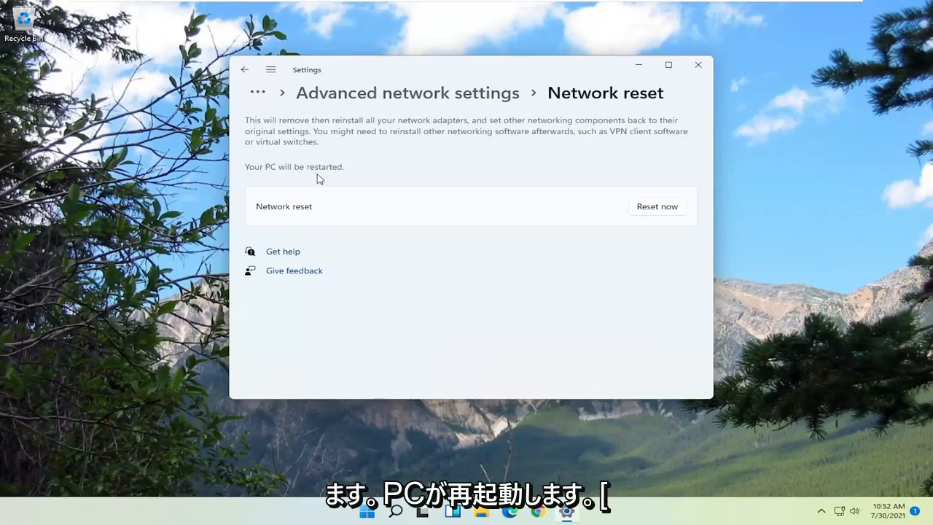
Step: Reset now, confirm with Yes, and close the five-minute shutdown notice
left_click(656, 207)
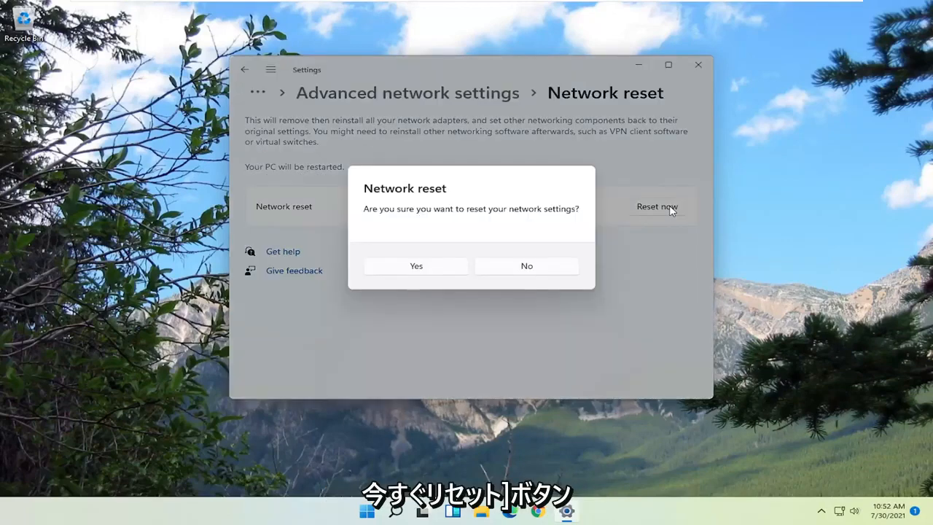
mouse_move(551, 214)
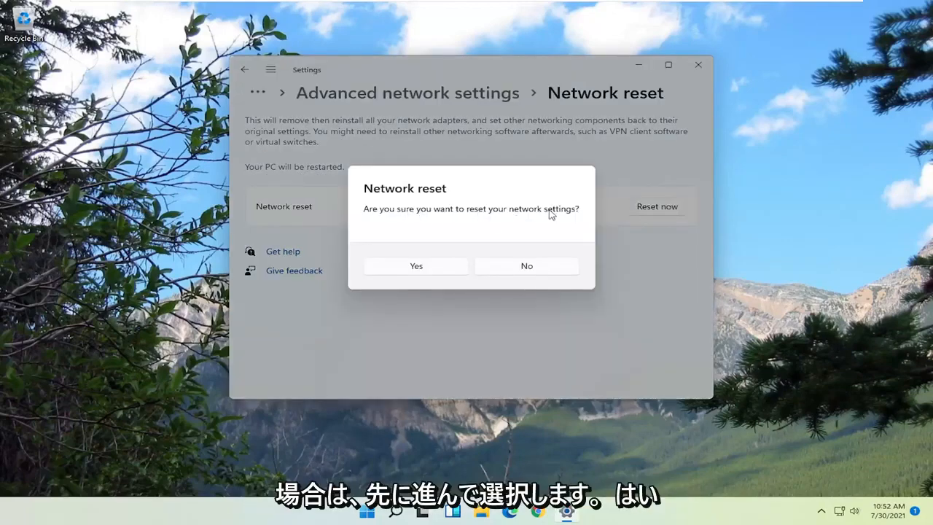
left_click(416, 265)
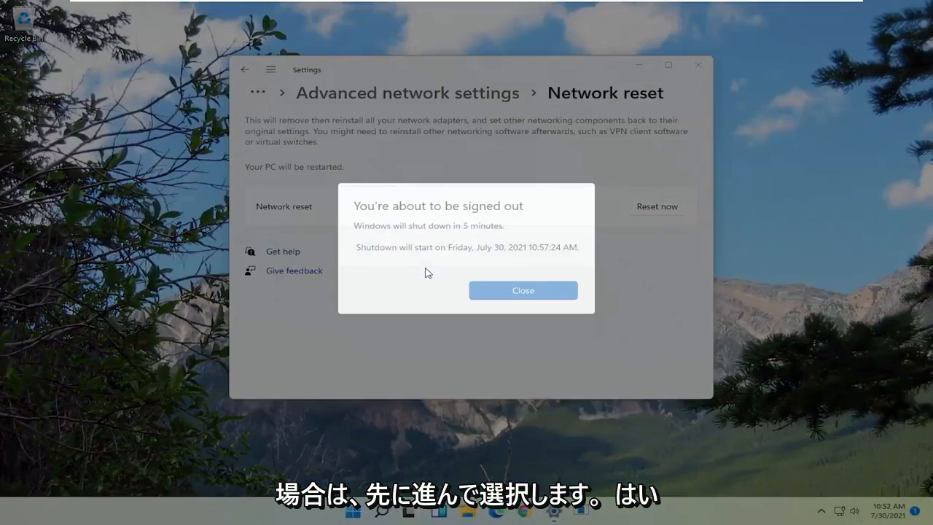
left_click(522, 290)
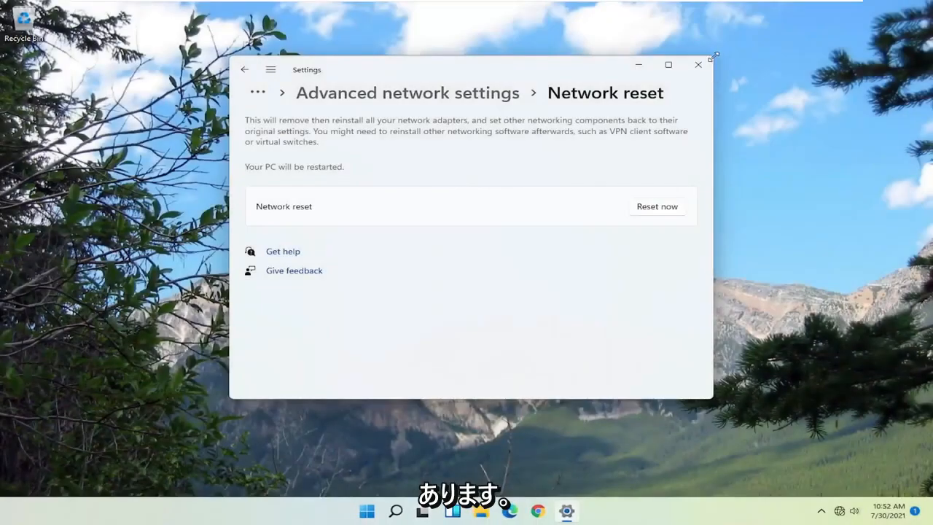